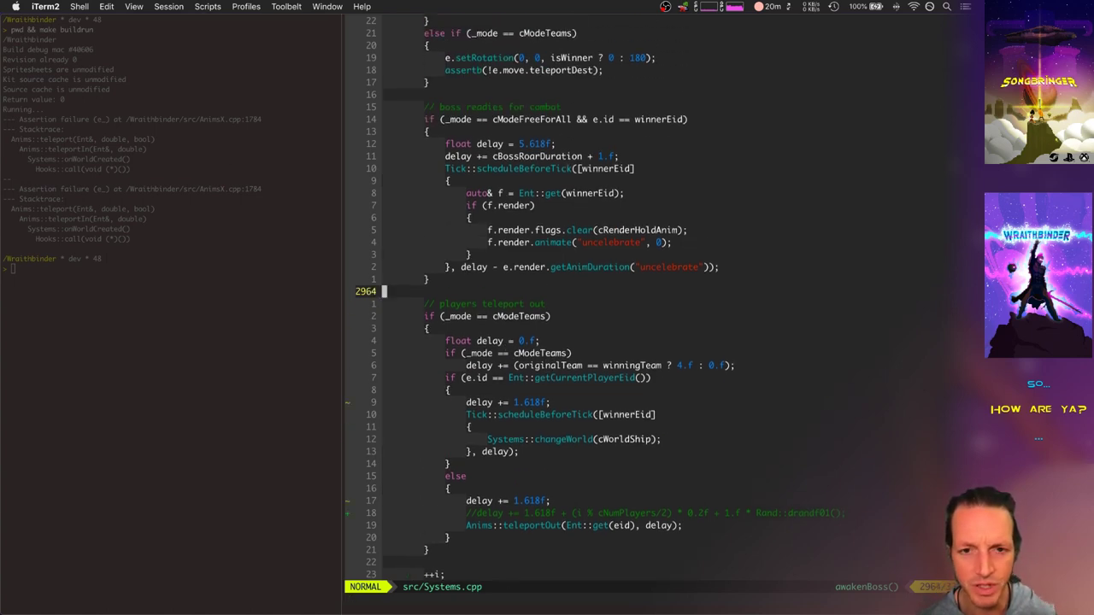
scroll(down, 3)
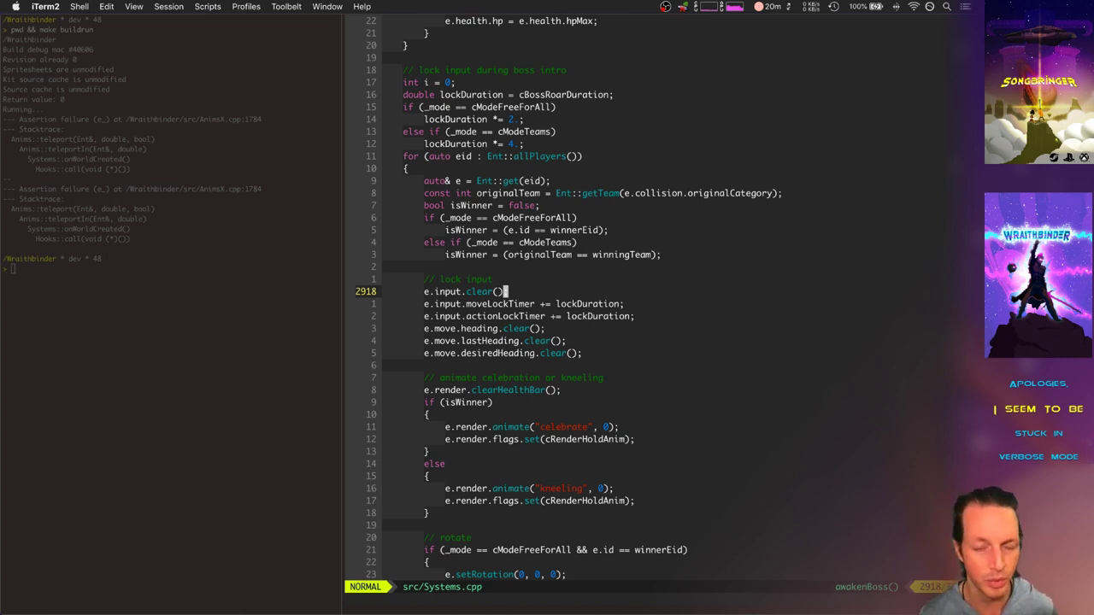
scroll(down, 3)
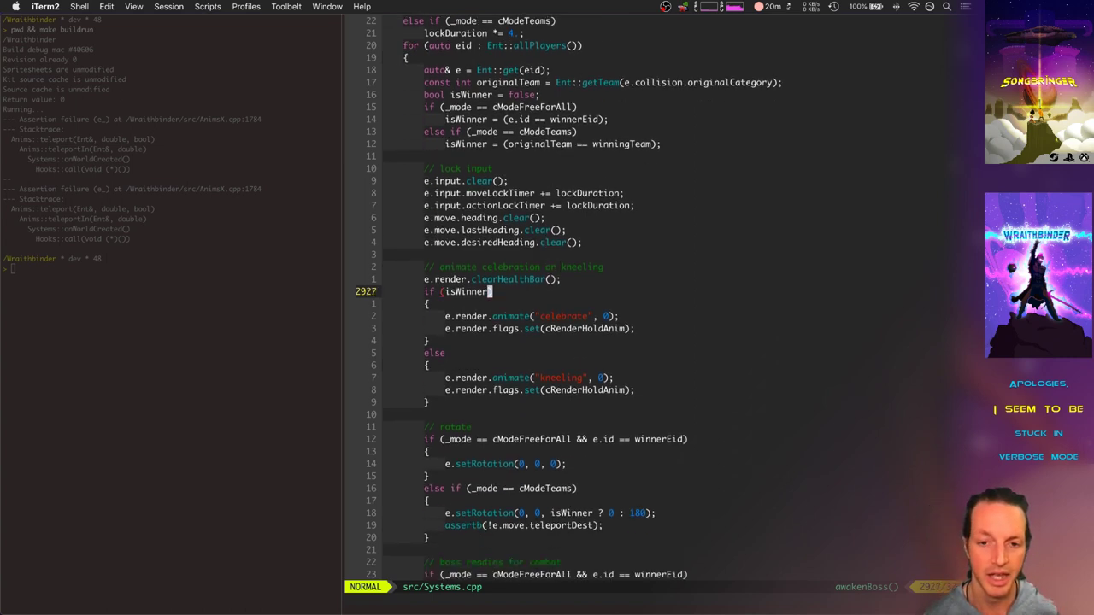